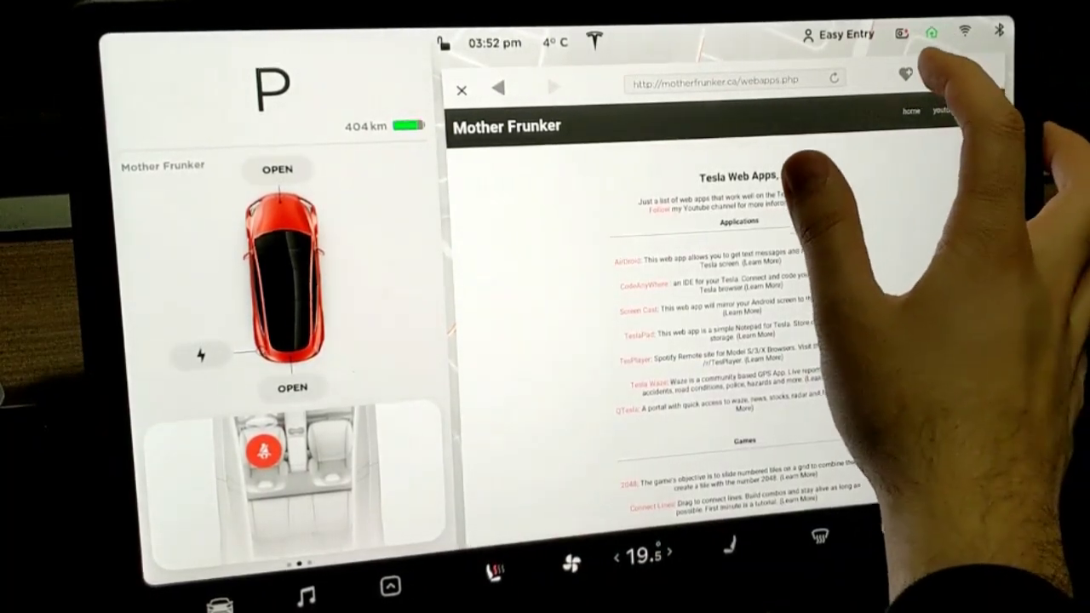
Add the Mother Frunker page to favorites under the name 'Tesla Web Apps'
left_click(903, 75)
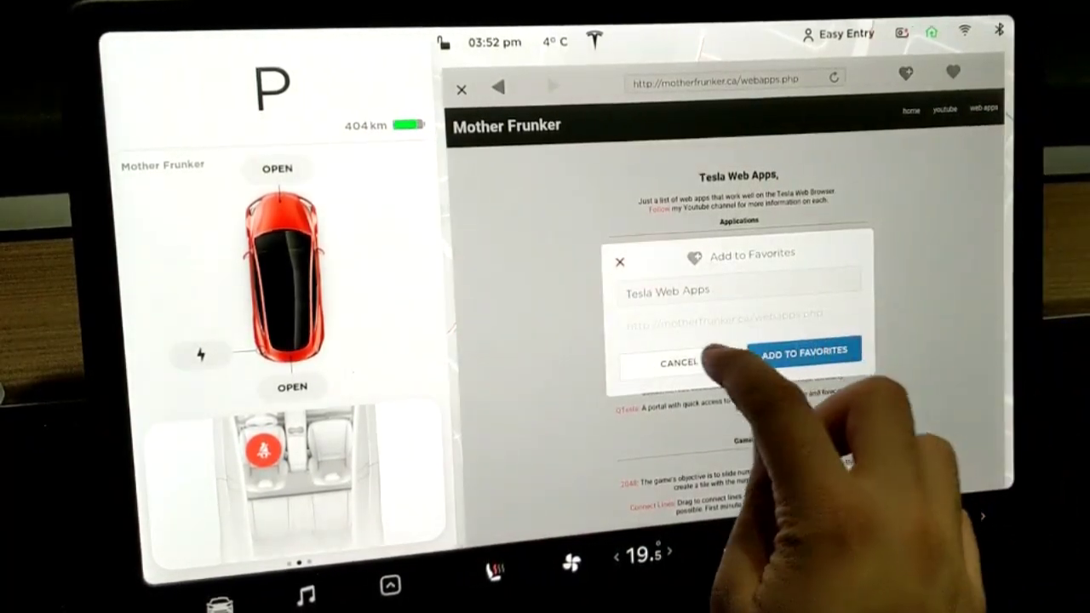
left_click(682, 361)
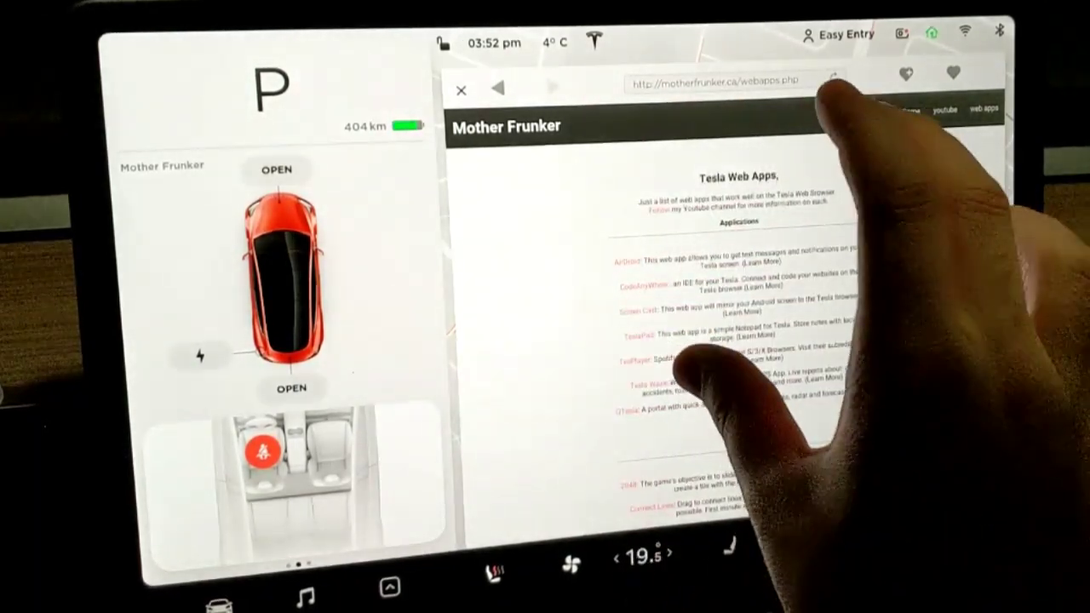
Scroll the Tesla Web Apps page down to the Applications and Games listings
scroll("down", 3)
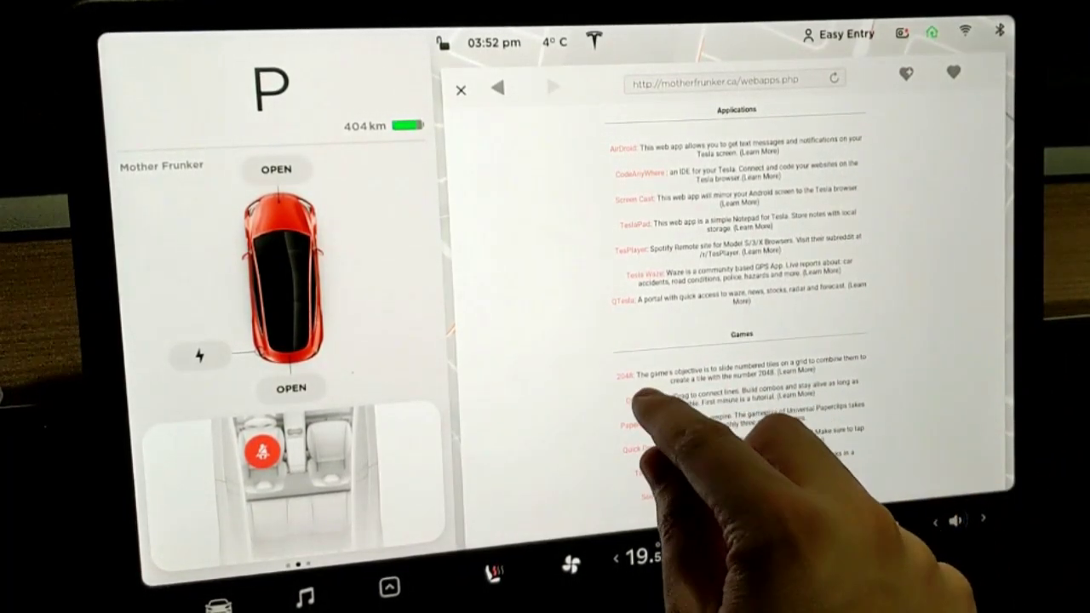
Launch Connect Lines from the Games list and link the pink dots near the 2 bomb
left_click(620, 402)
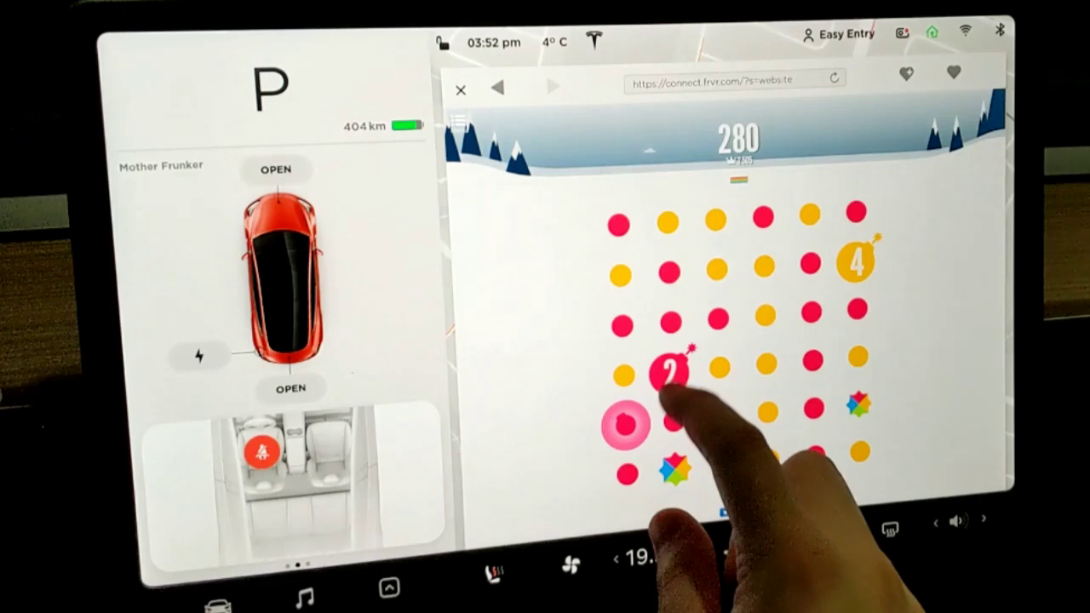
left_click(675, 382)
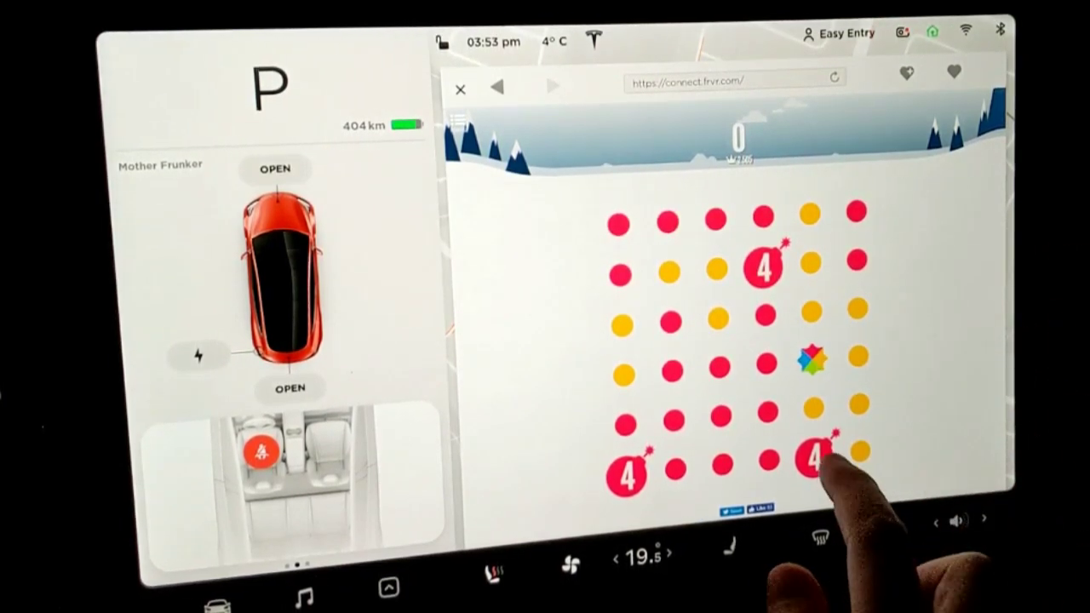
Drag a long chain through adjacent pink dots, including the 4 bomb
left_click_drag(630, 473, 758, 367)
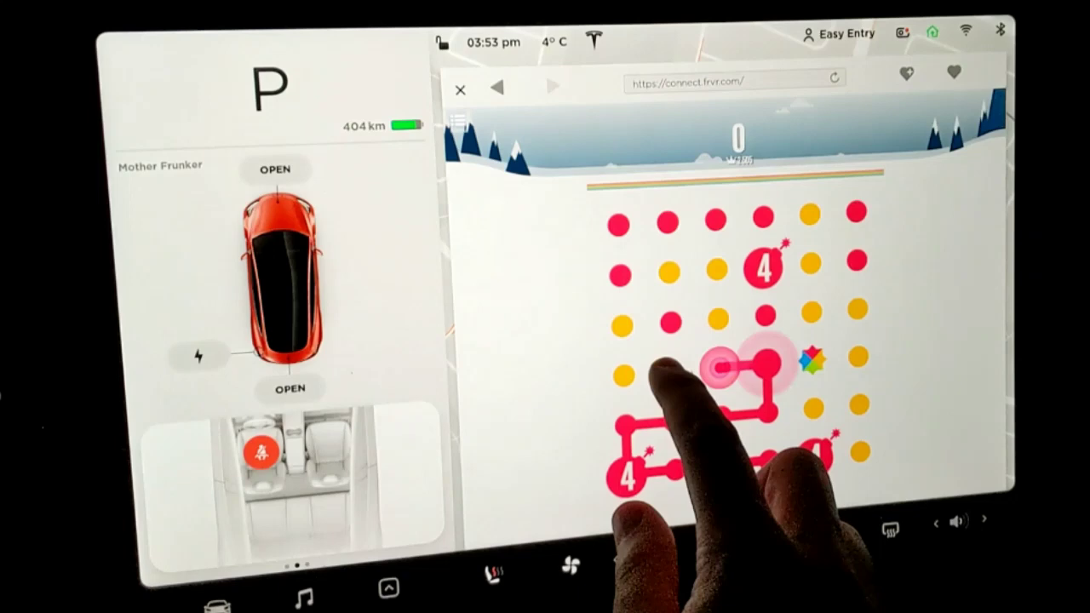